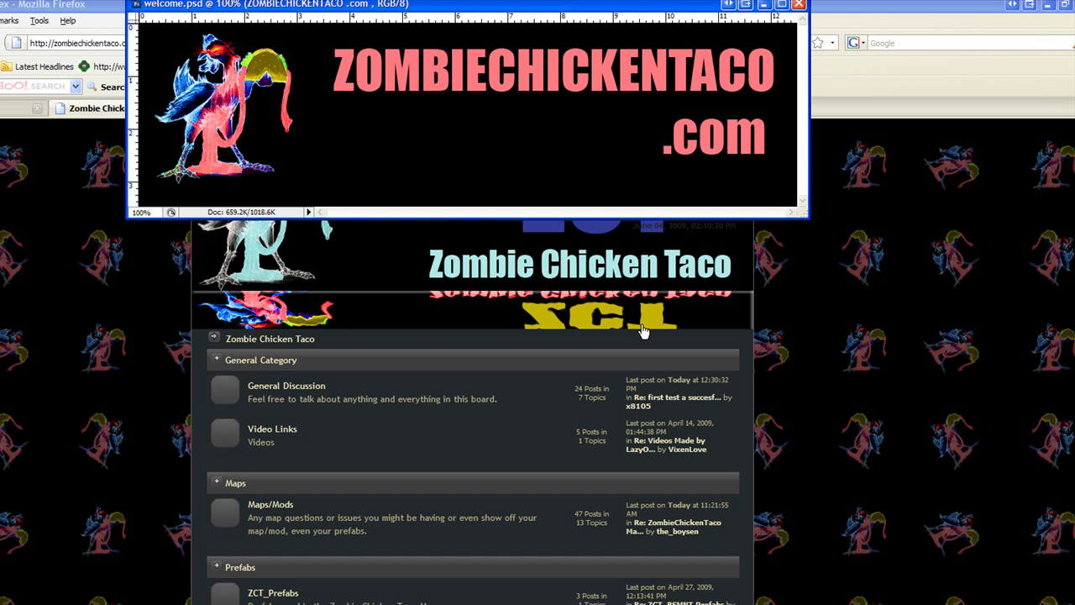
pyautogui.moveTo(927, 232)
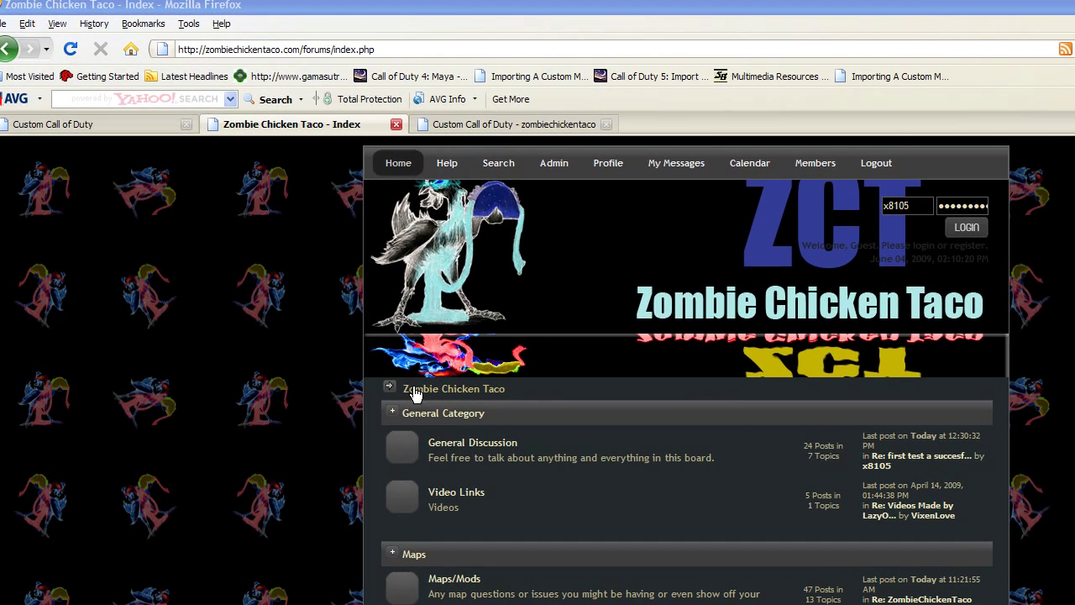
pyautogui.moveTo(613, 124)
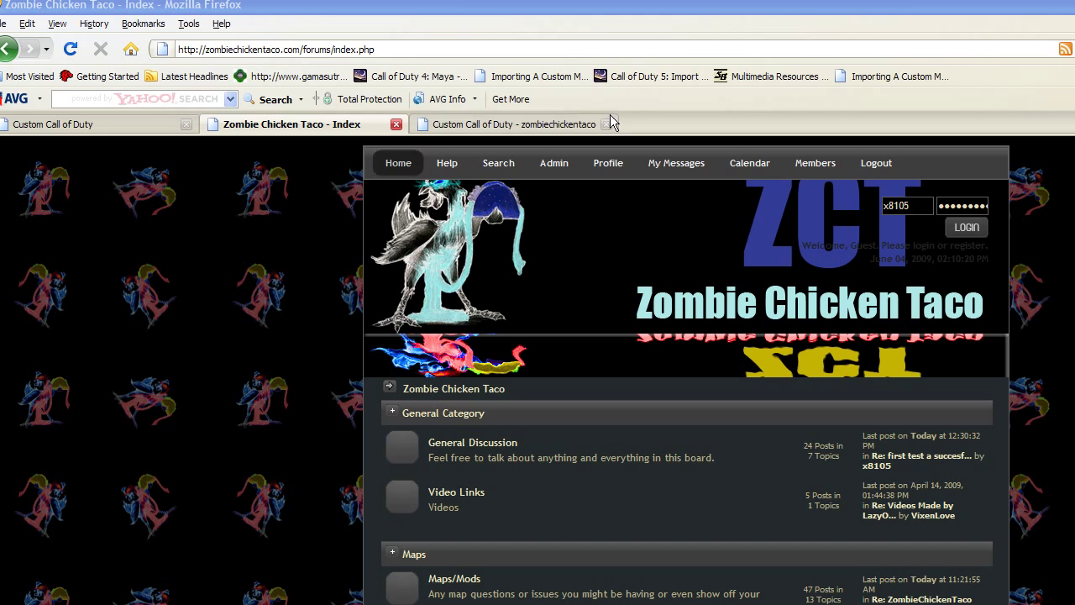
# - Switch from the forum to the CustomCoD ZombieChickenTaco MapPack 1 download page
pyautogui.click(504, 122)
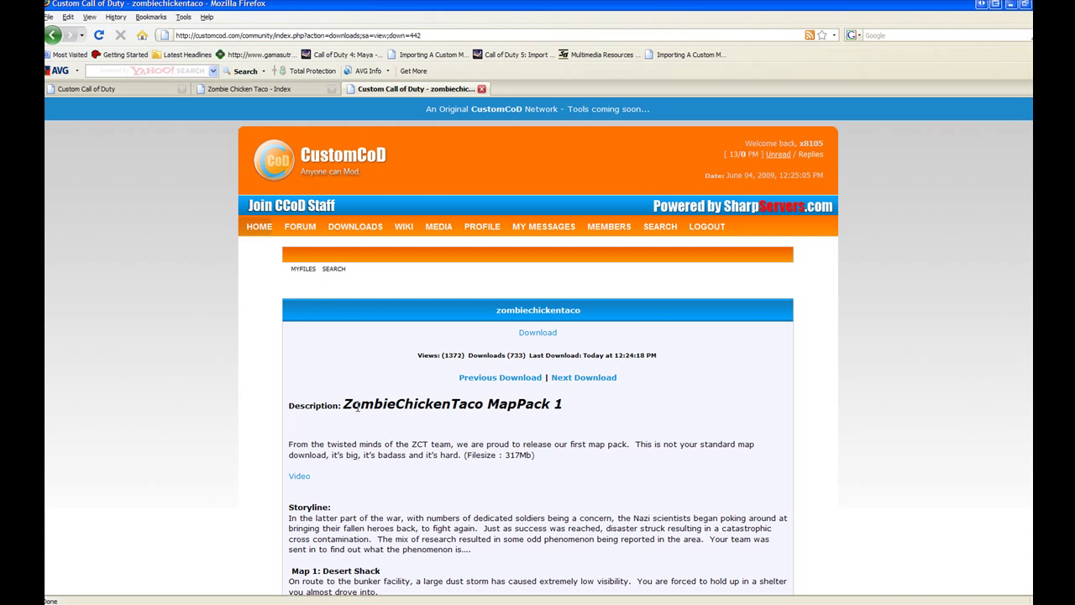
pyautogui.click(538, 333)
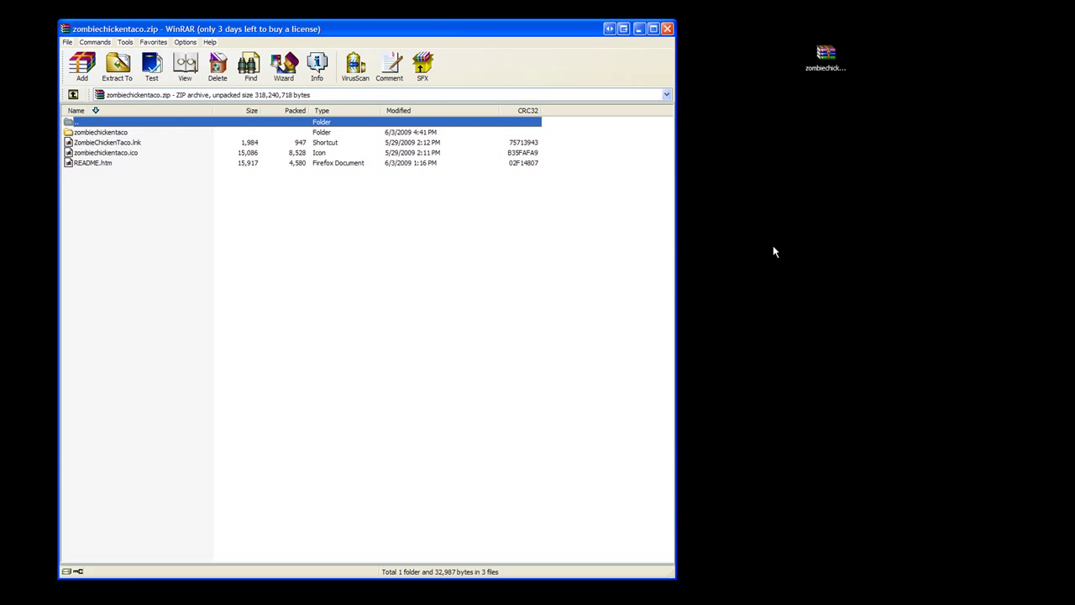
pyautogui.moveTo(134, 234)
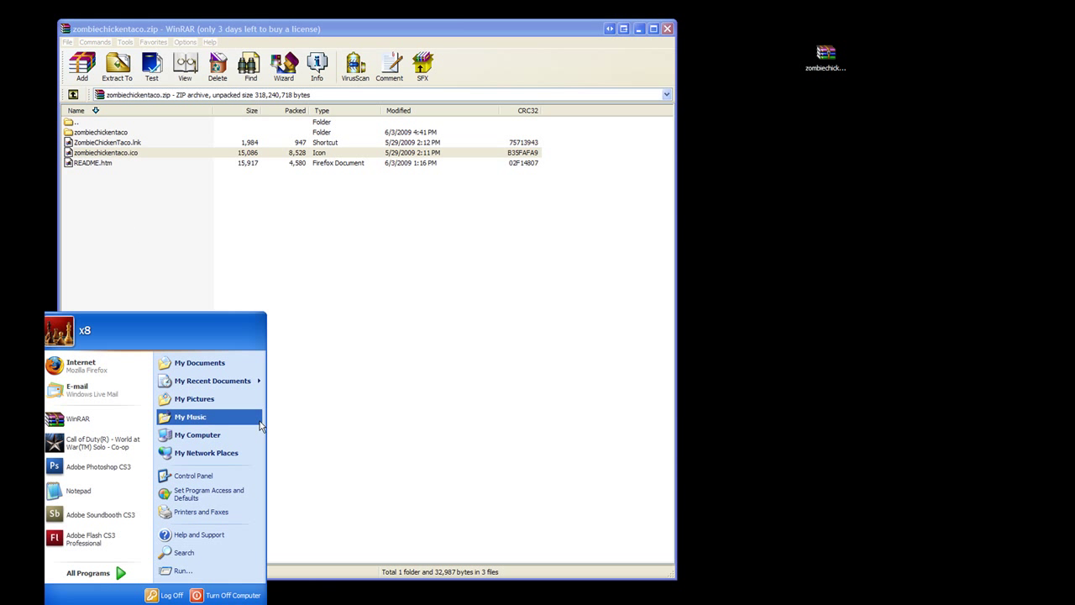
# - Copy zombiechickentaco.ico from WinRAR into the Call of Duty - World at War folder, replacing the old one
pyautogui.click(198, 433)
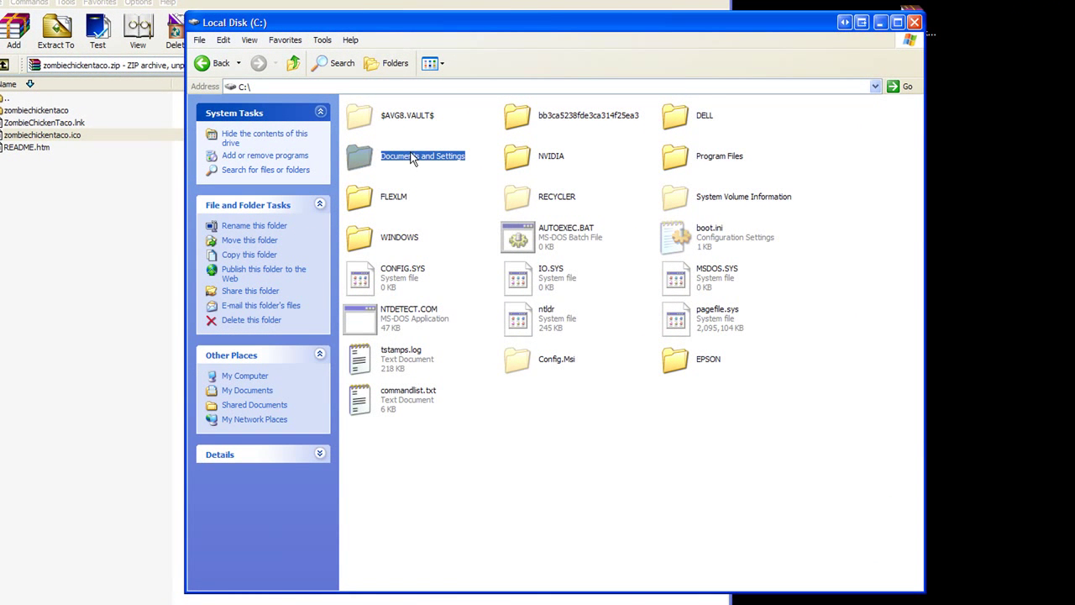
pyautogui.moveTo(706, 161)
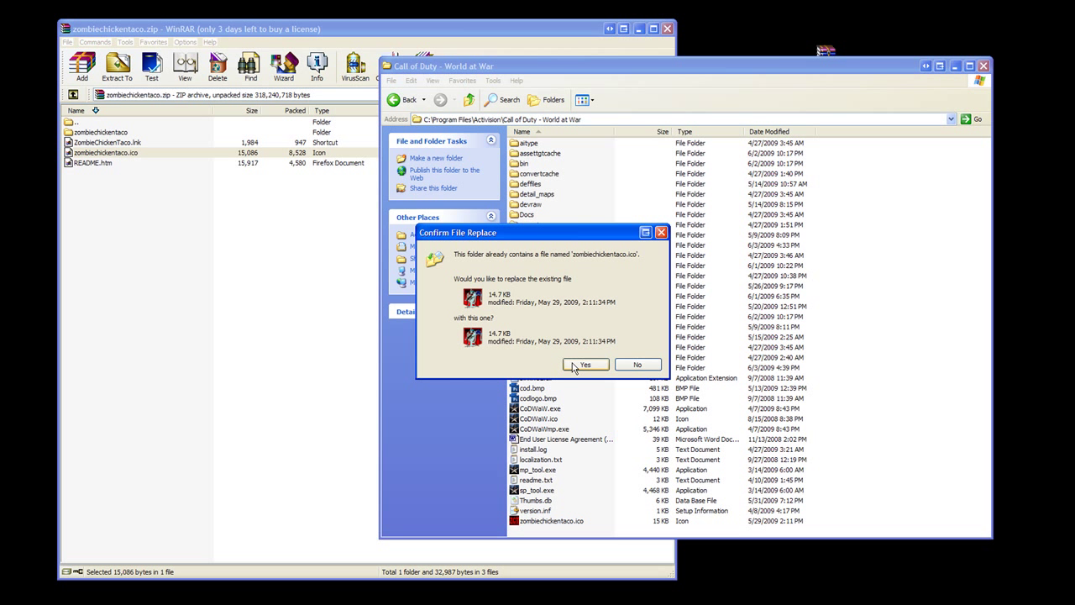
pyautogui.click(585, 363)
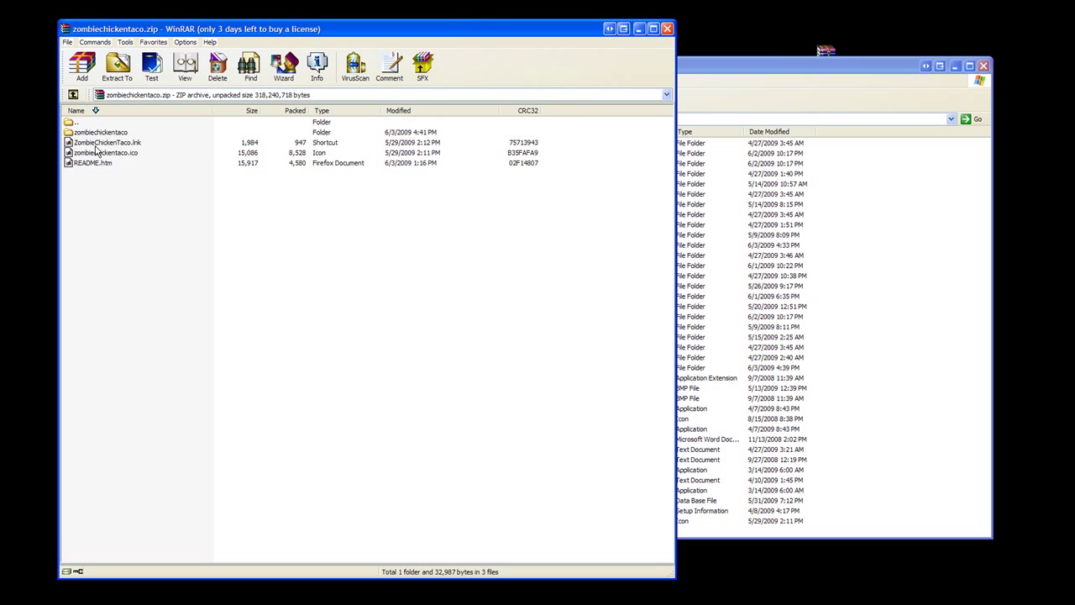
pyautogui.click(107, 141)
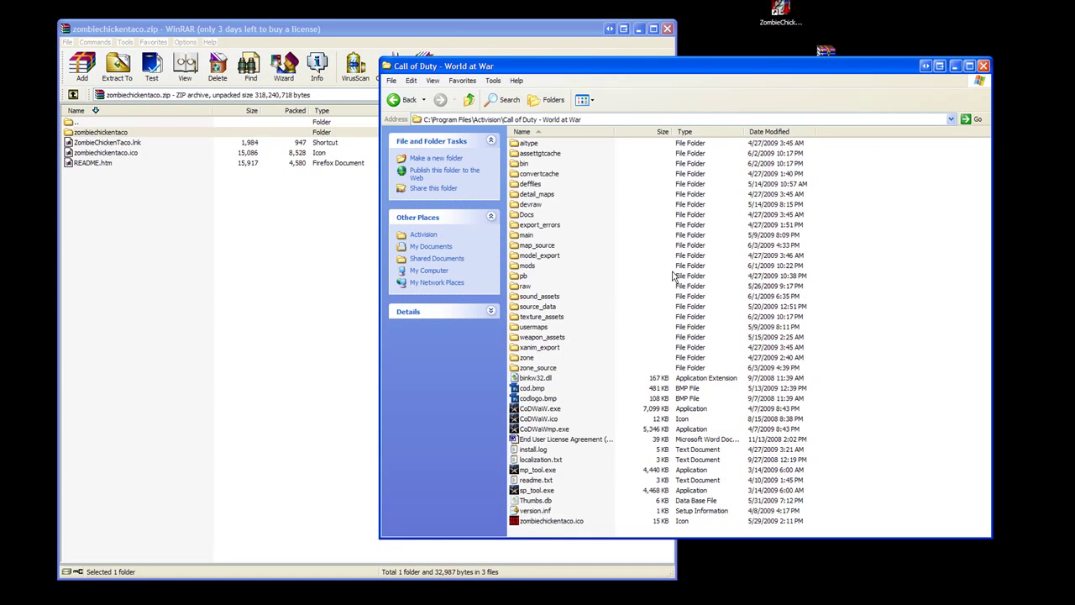
# - Navigate into C:\Documents and Settings\<user> and select Local Settings
pyautogui.click(383, 101)
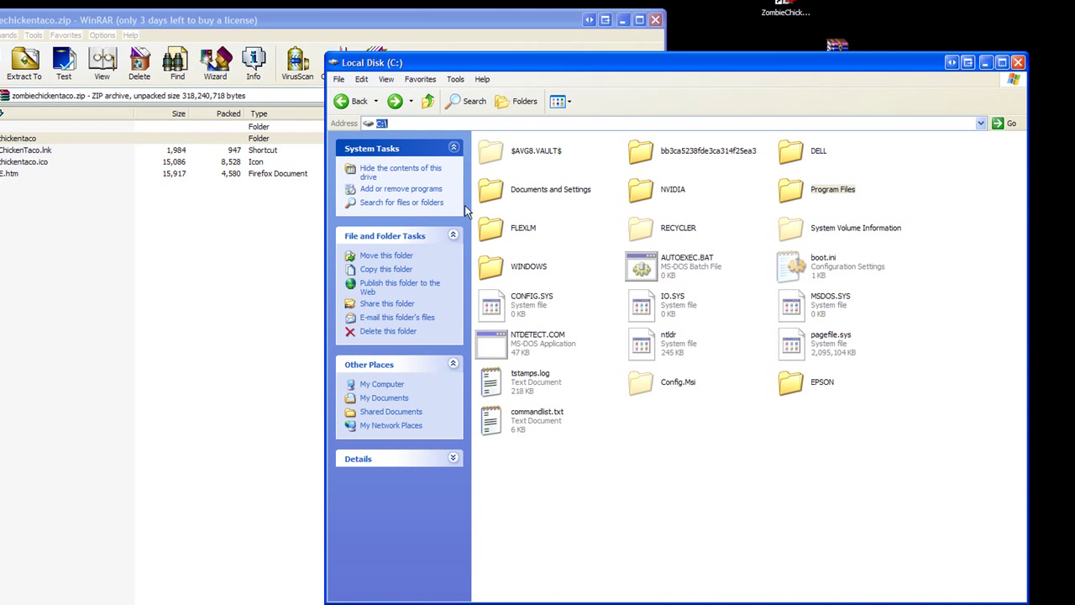
pyautogui.doubleClick(551, 189)
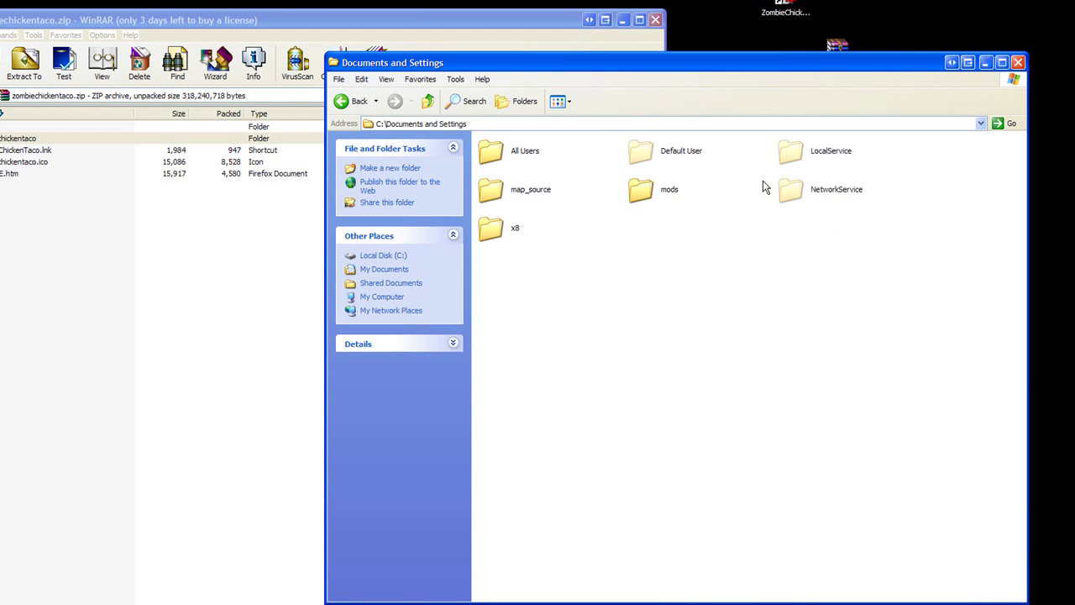
pyautogui.click(490, 229)
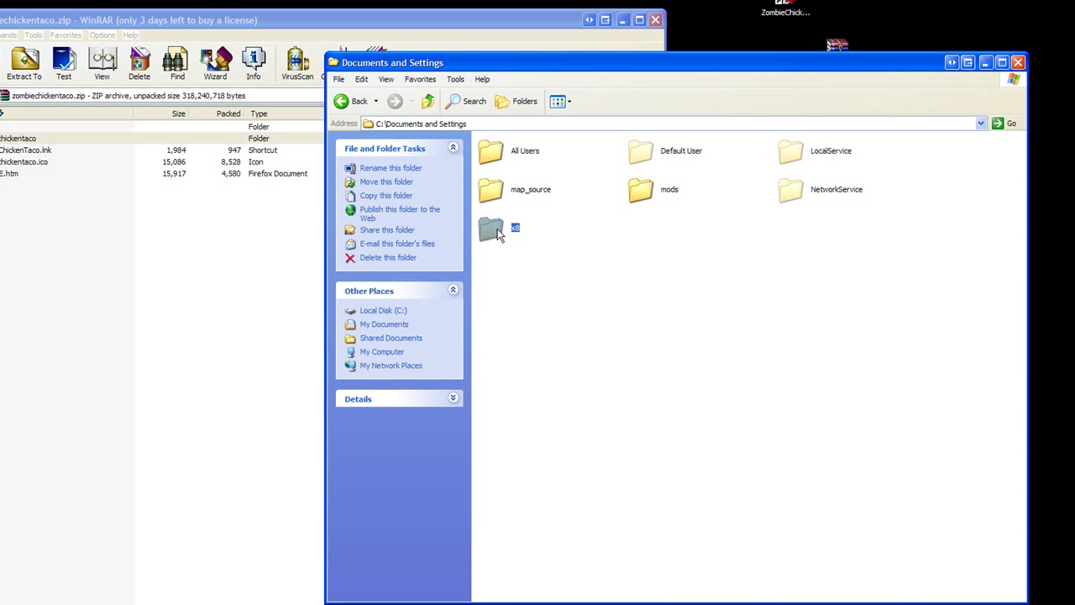
pyautogui.doubleClick(491, 228)
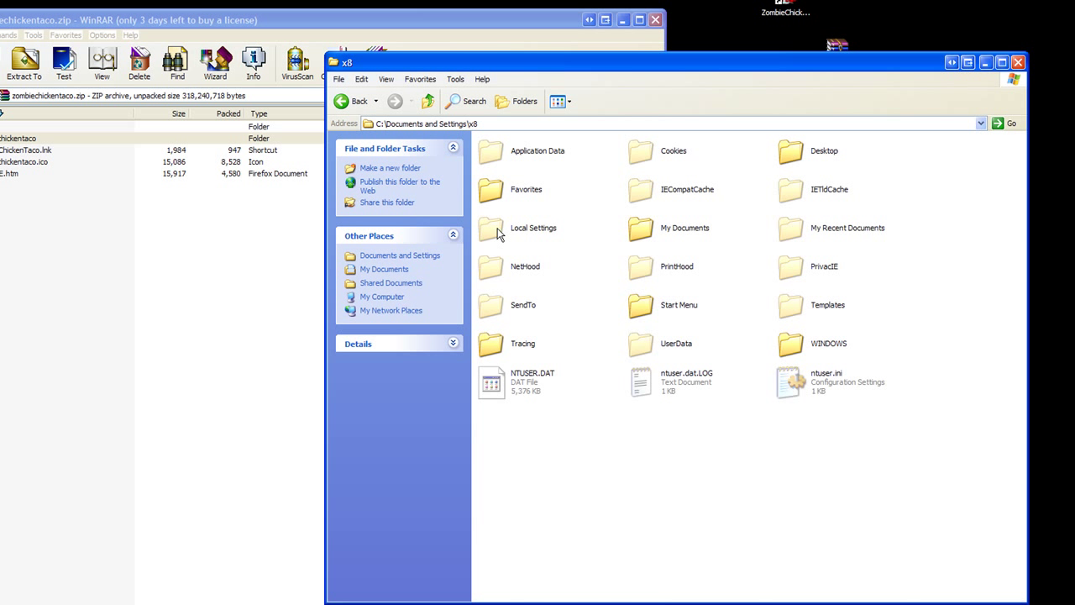
pyautogui.click(534, 228)
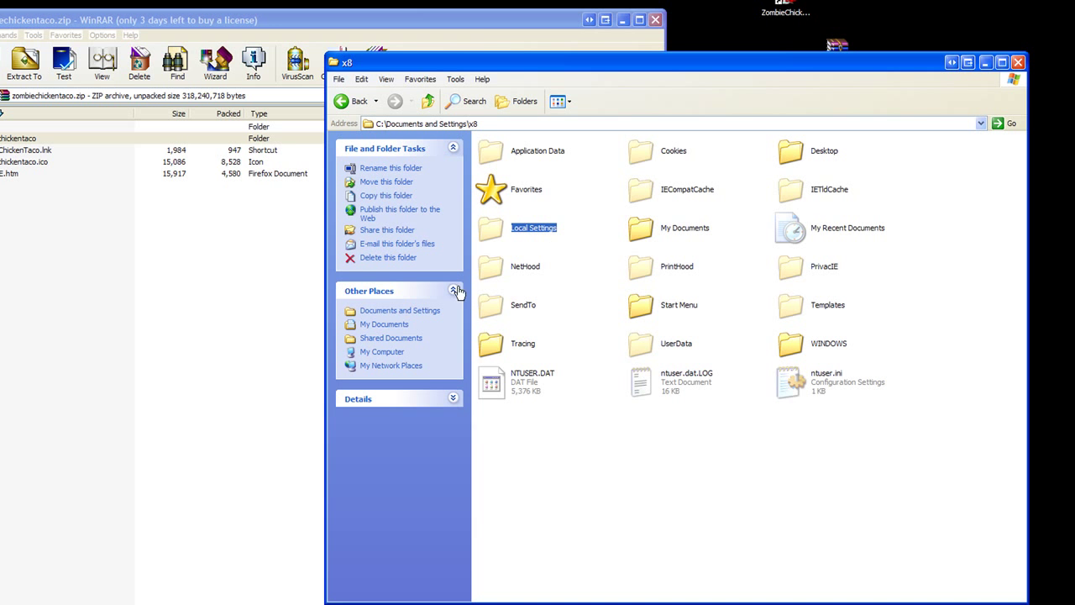
# - Enable Show hidden files and folders in Folder Options
pyautogui.click(455, 79)
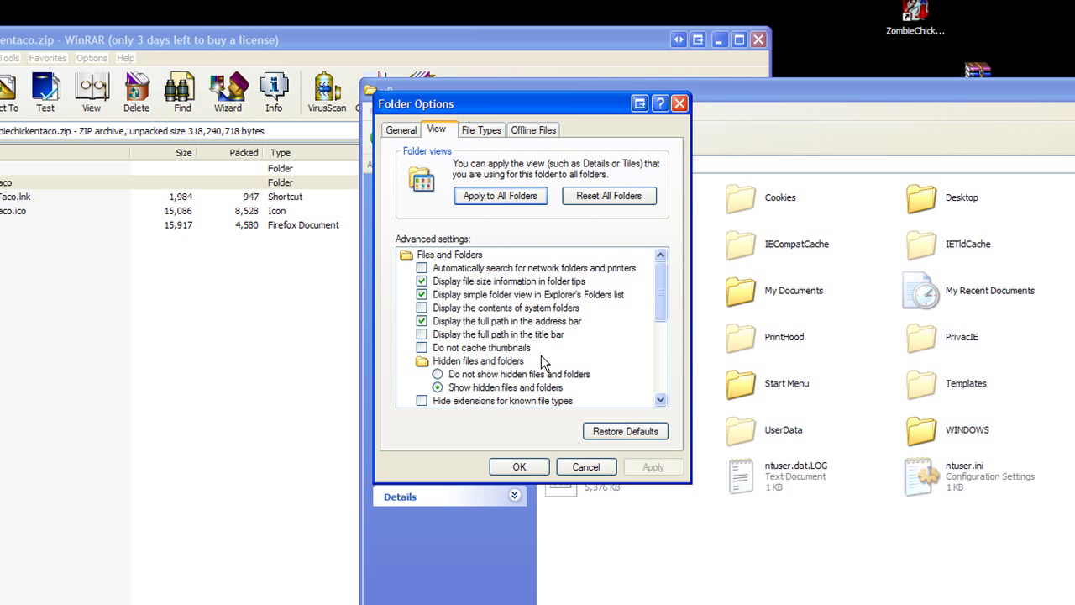
pyautogui.moveTo(413, 420)
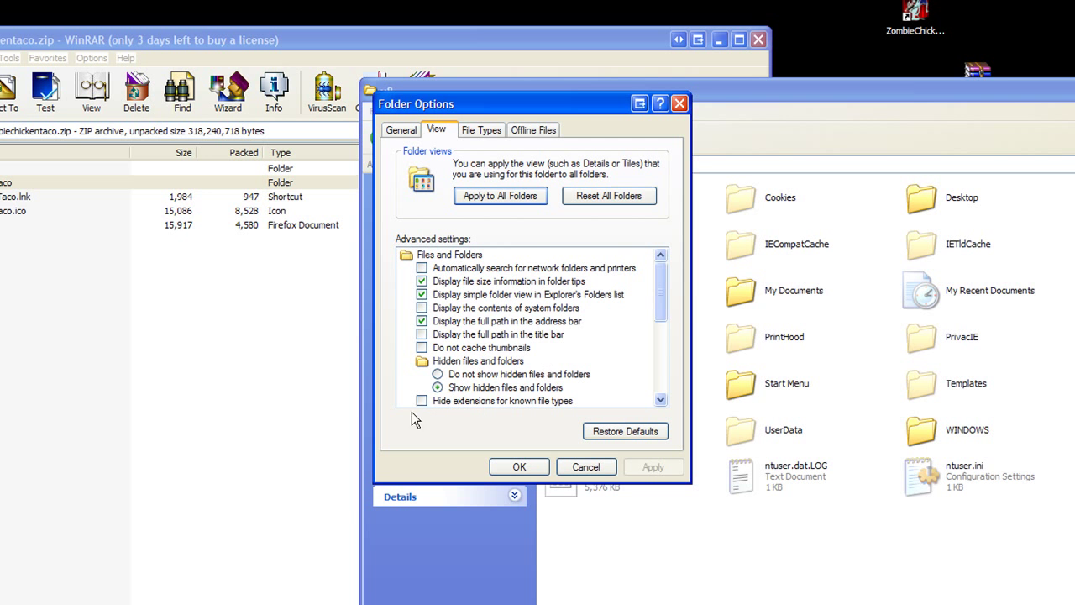
pyautogui.click(519, 467)
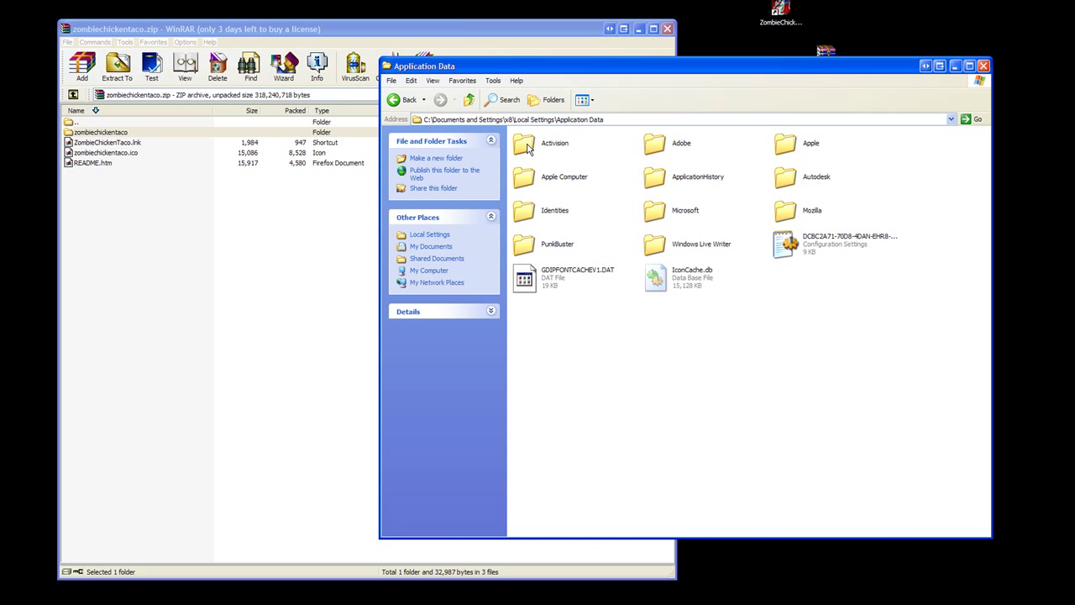
# - Navigate through Activision\CoDWaW and enter the mods folder
pyautogui.doubleClick(524, 143)
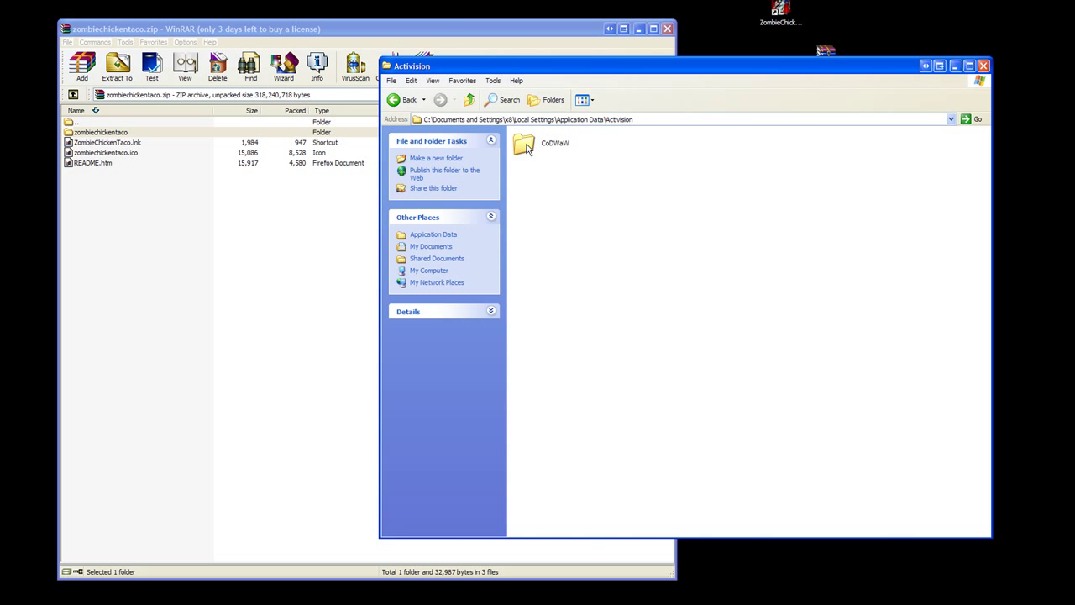
pyautogui.moveTo(524, 144)
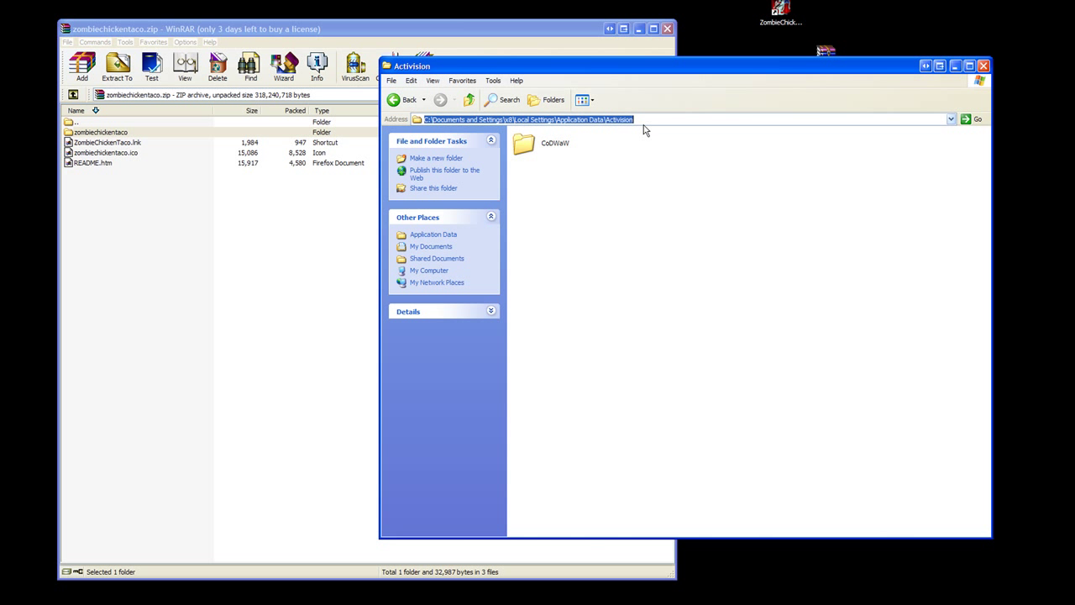
pyautogui.doubleClick(524, 143)
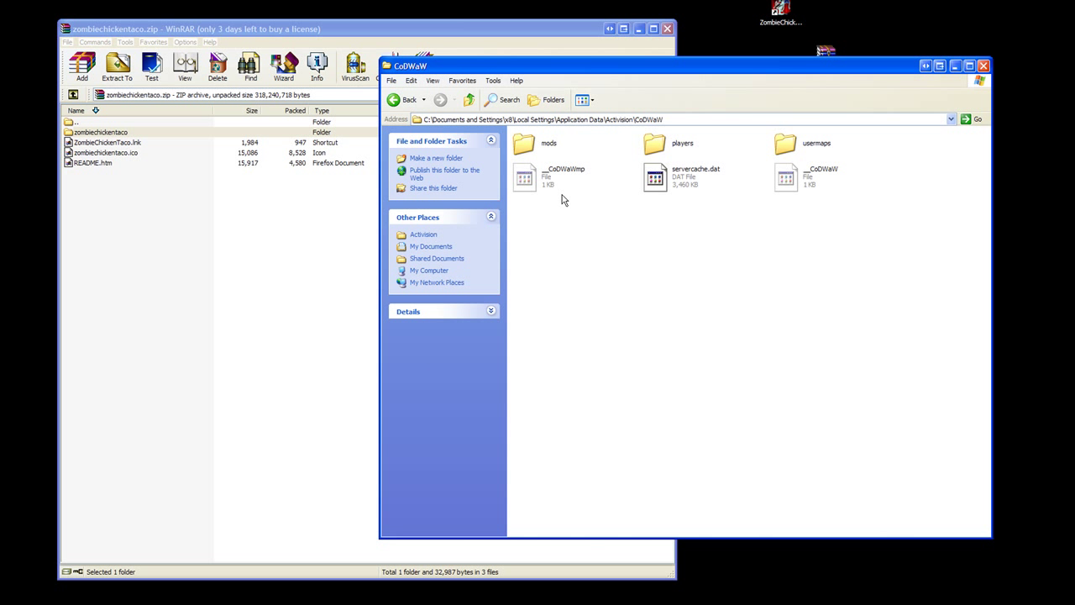
pyautogui.click(547, 143)
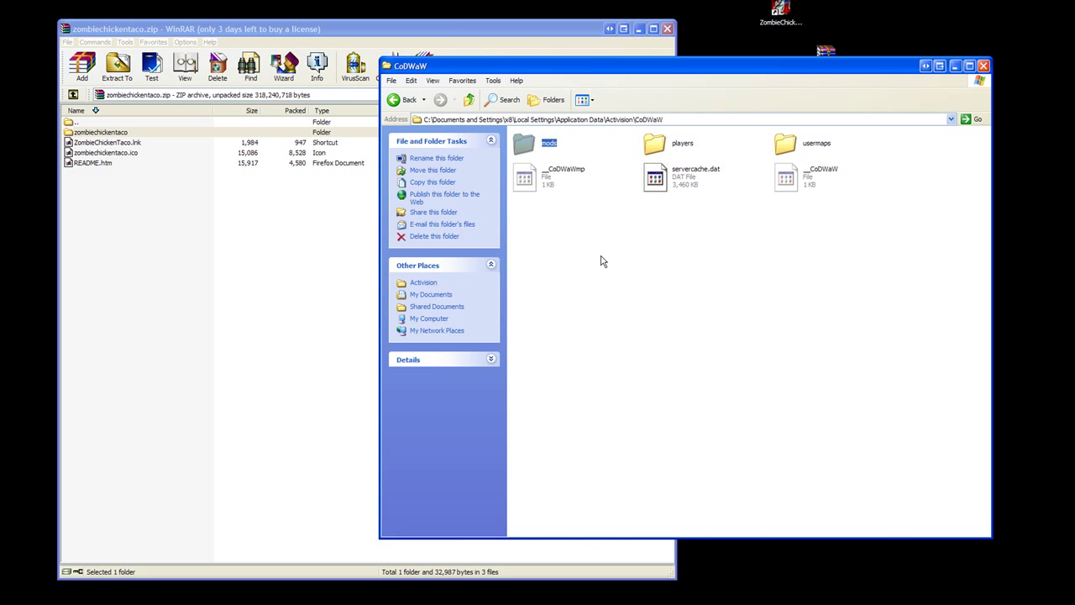
pyautogui.click(776, 247)
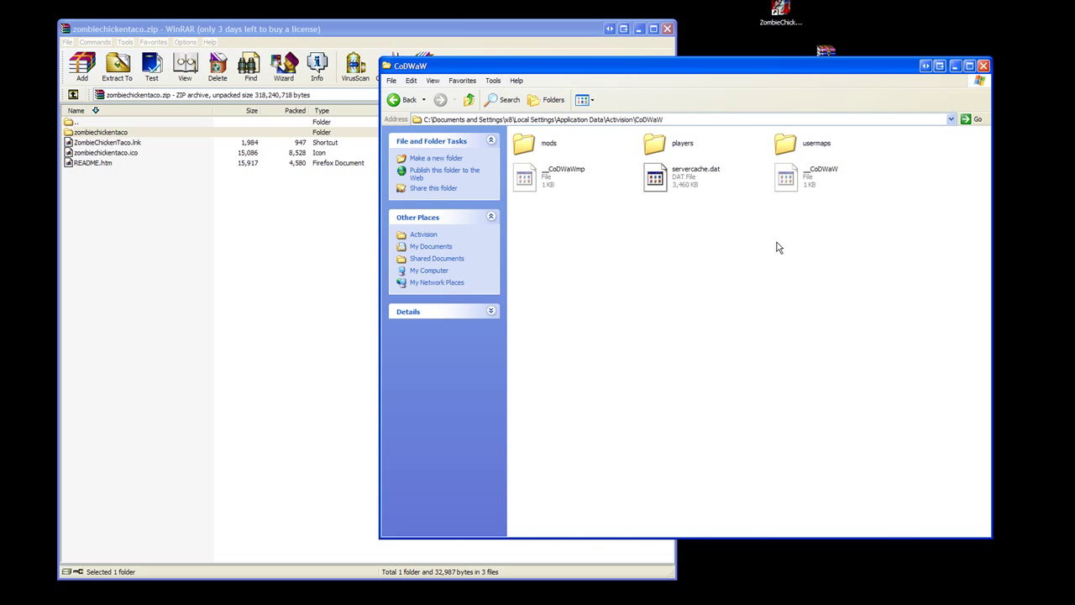
pyautogui.doubleClick(548, 143)
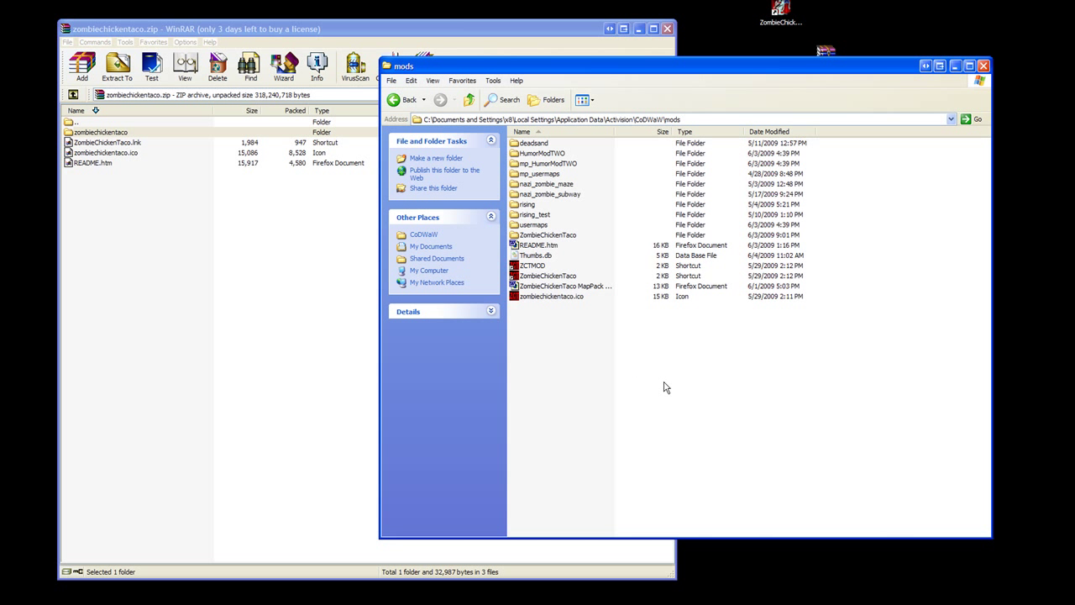
pyautogui.moveTo(155, 153)
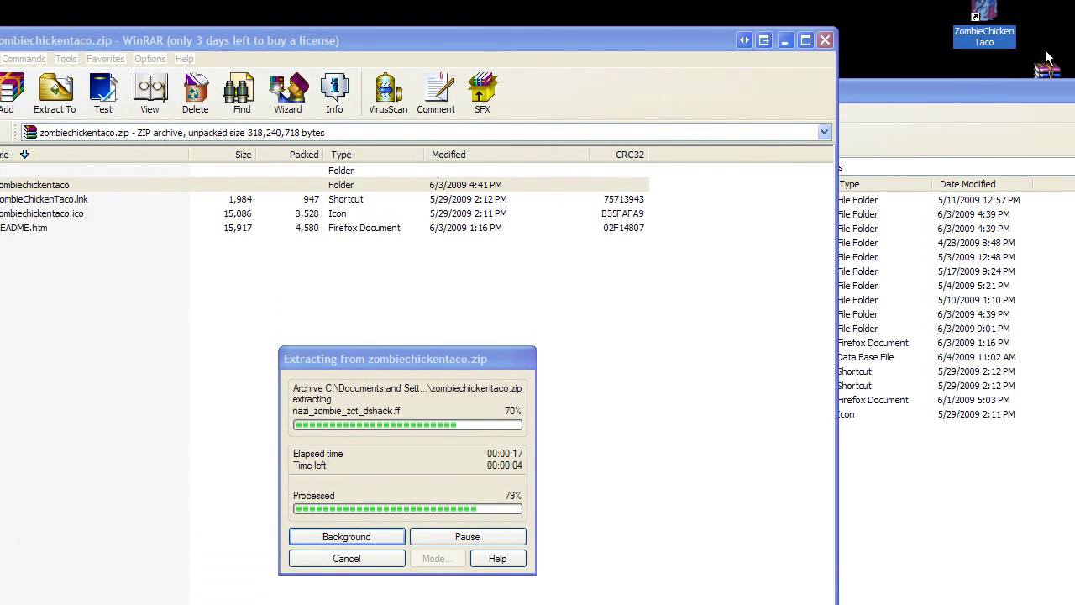
pyautogui.moveTo(978, 15)
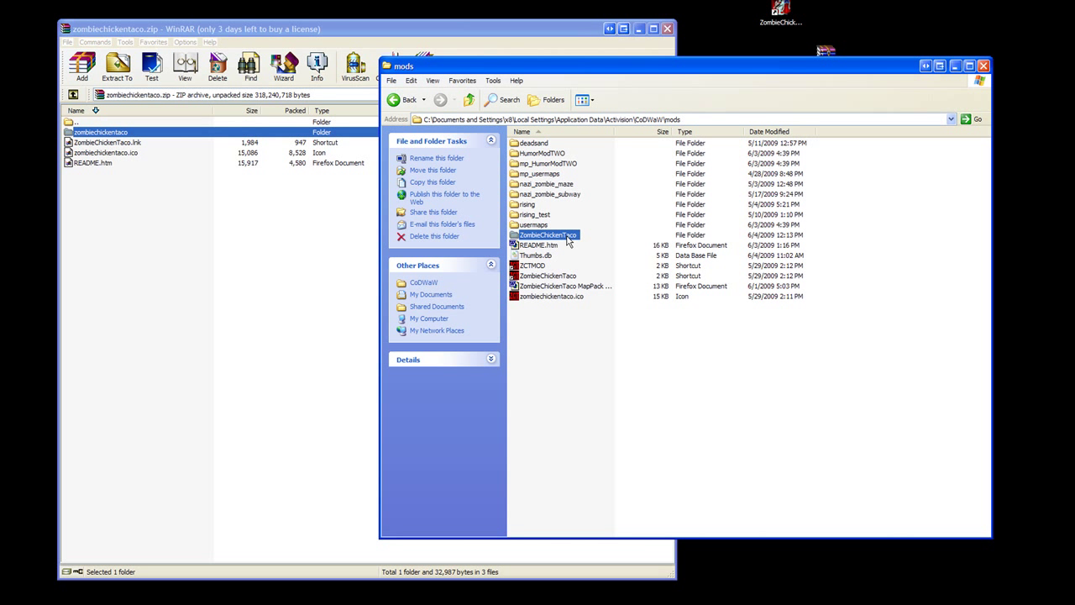
pyautogui.moveTo(585, 23)
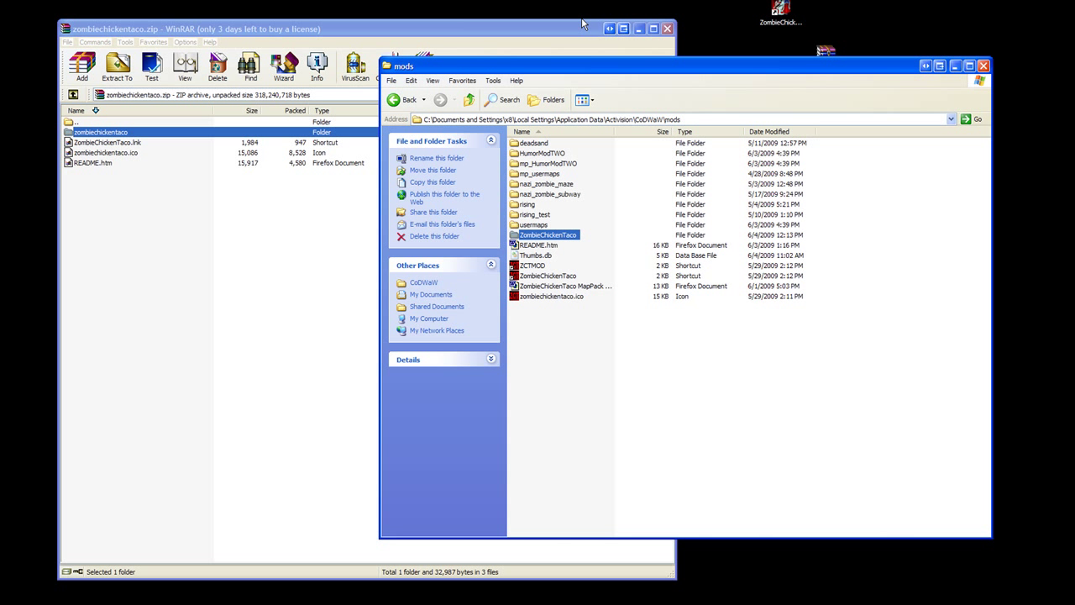
pyautogui.moveTo(574, 31)
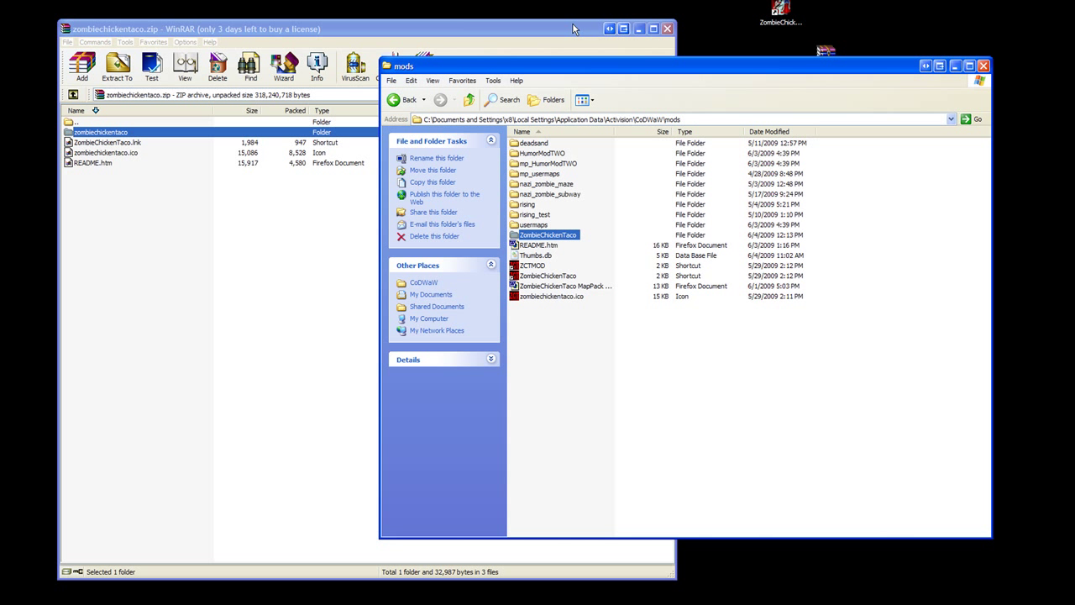
pyautogui.moveTo(837, 408)
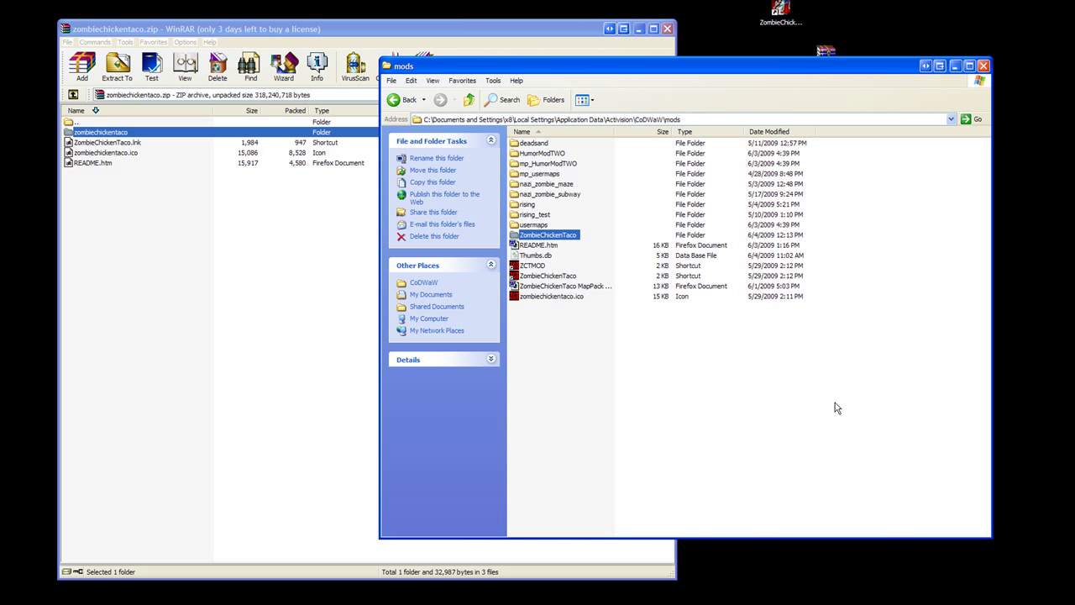
pyautogui.moveTo(984, 65)
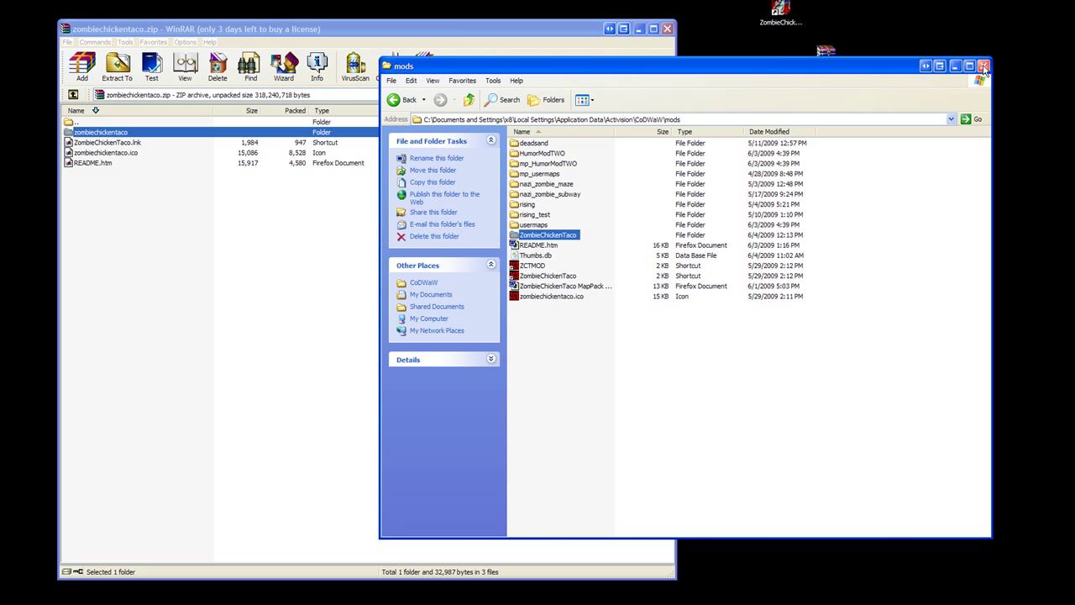